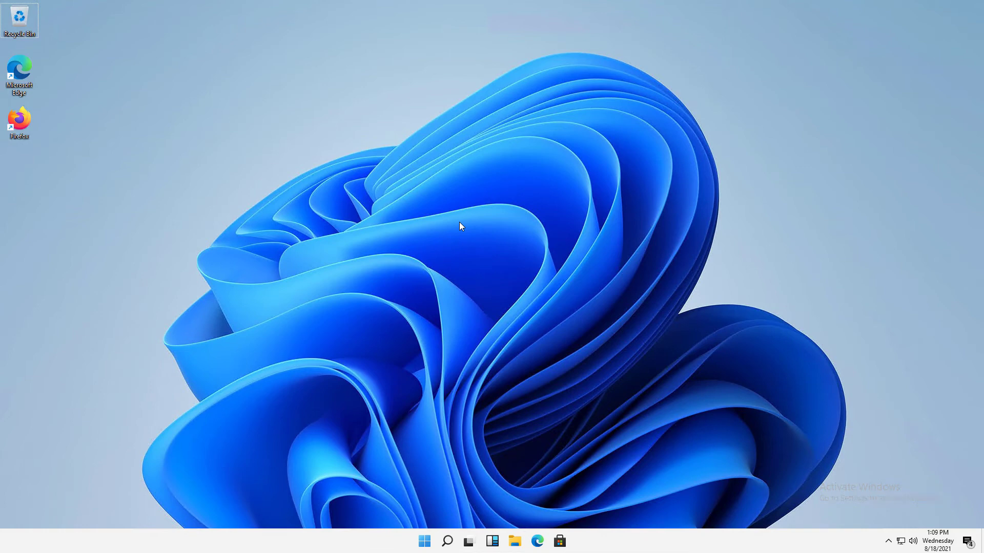
{"action": "mouse_move", "coordinate": [251, 52]}
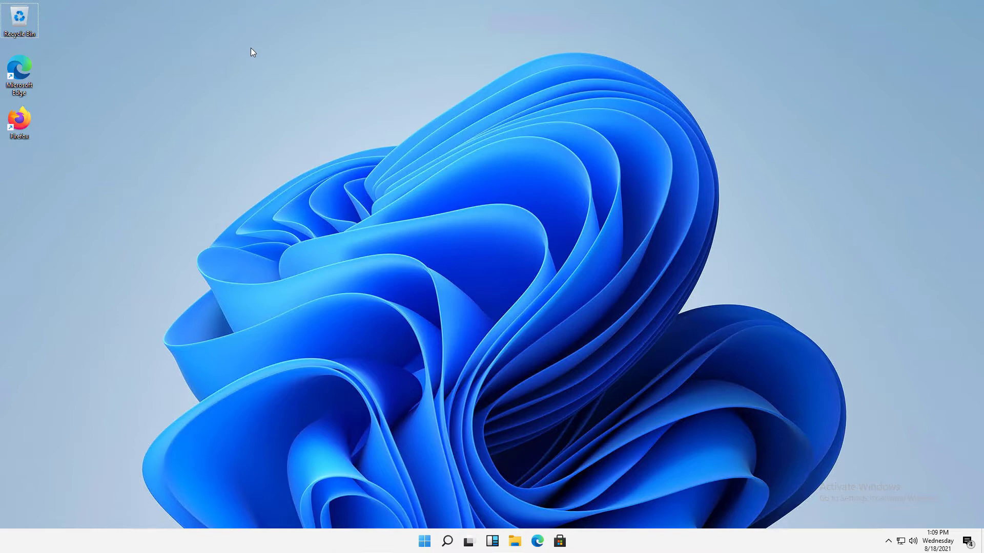
{"action": "mouse_move", "coordinate": [90, 150]}
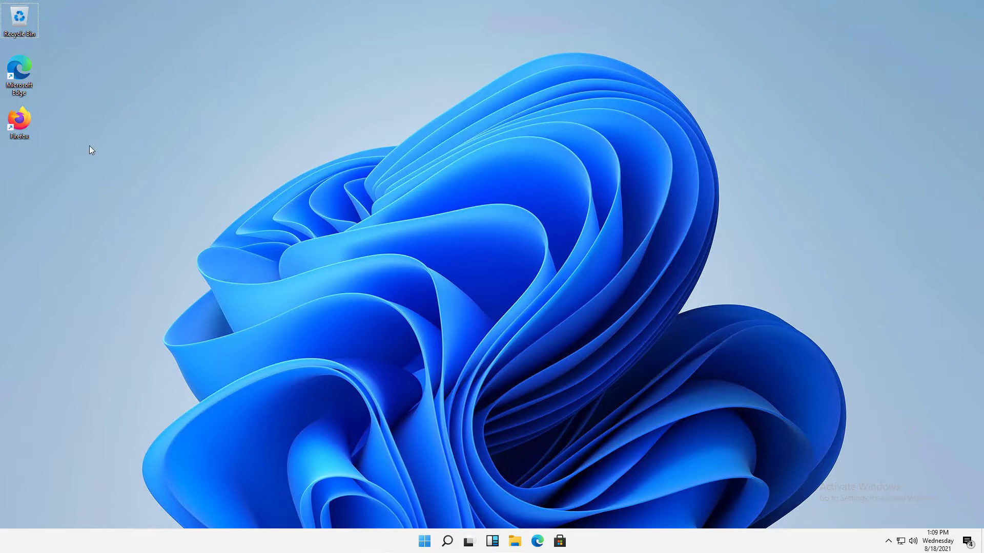
{"action": "mouse_move", "coordinate": [83, 148]}
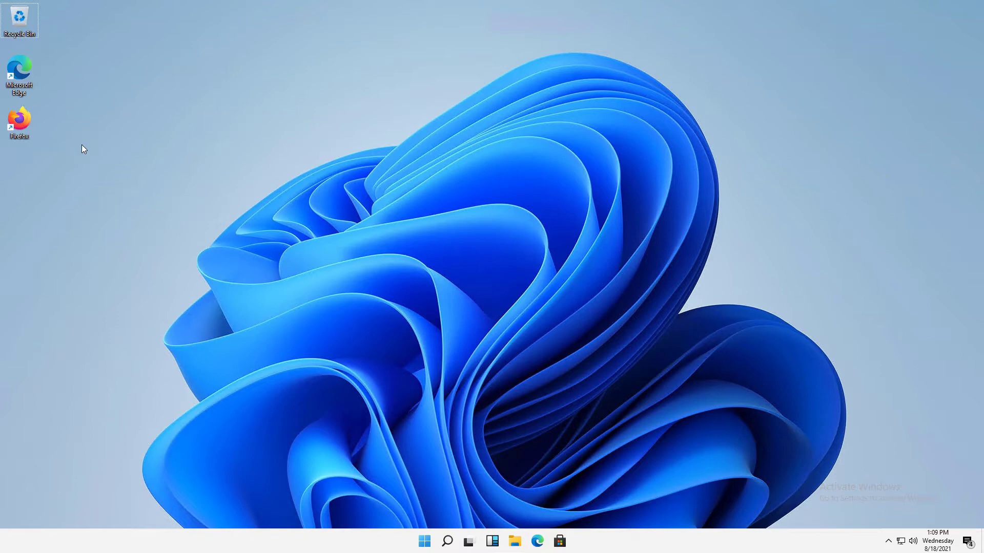
{"action": "mouse_move", "coordinate": [19, 122]}
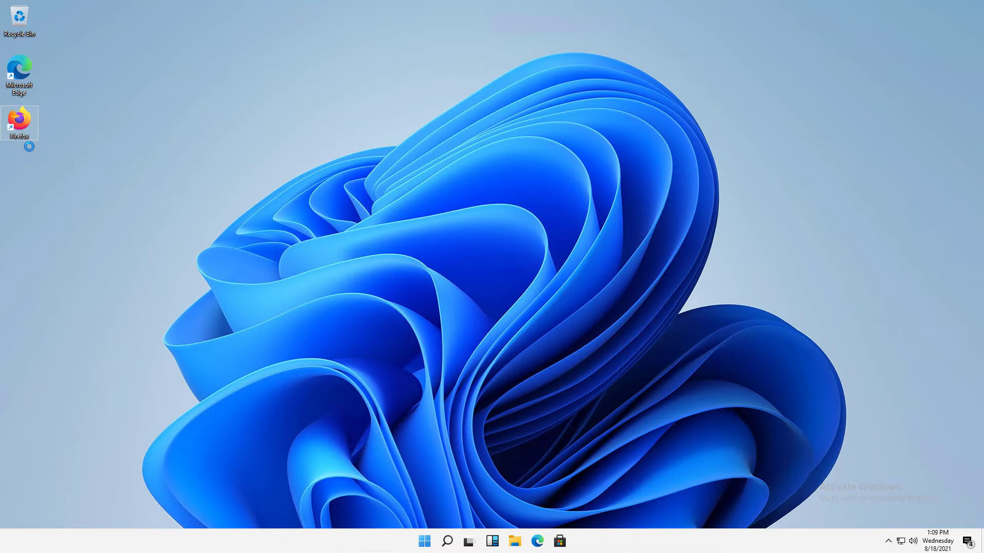
- View the Firefox shortcut's properties and close them without changes
{"action": "right_click", "coordinate": [20, 123]}
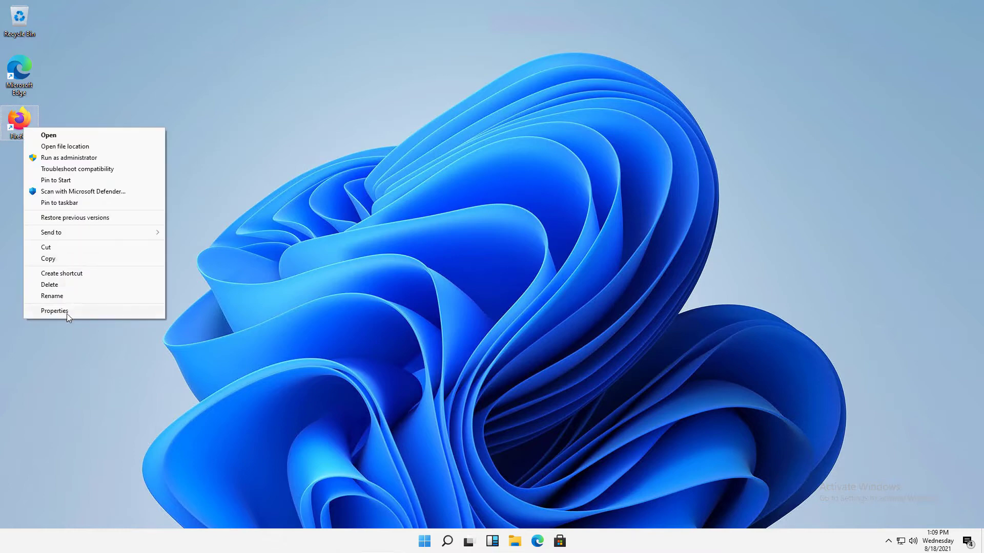
{"action": "left_click", "coordinate": [55, 310]}
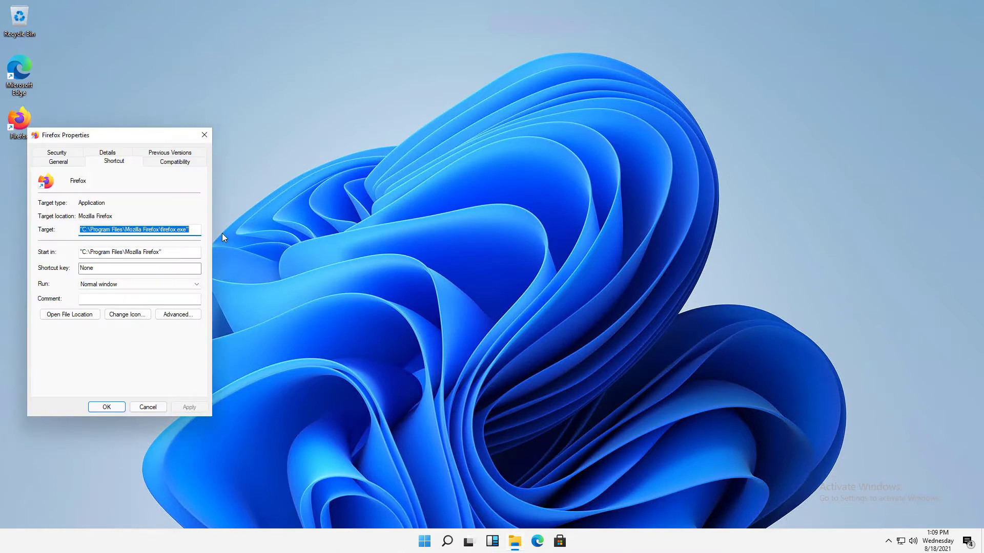
{"action": "mouse_move", "coordinate": [129, 346]}
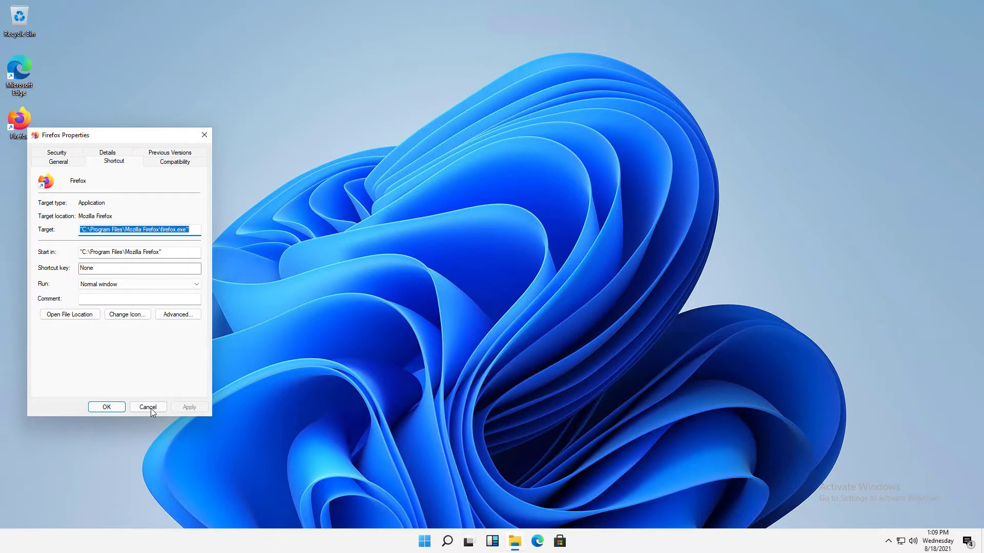
{"action": "left_click", "coordinate": [148, 406]}
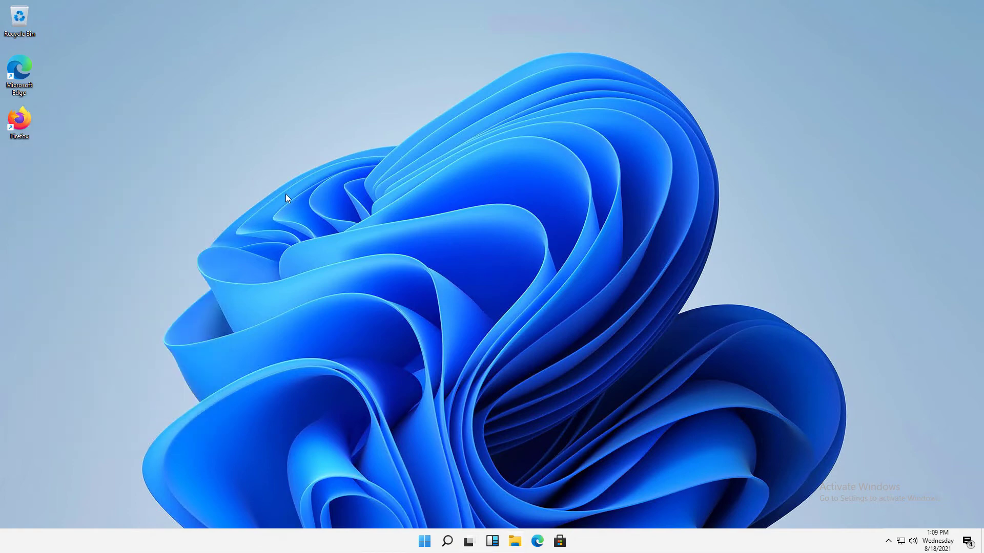
{"action": "mouse_move", "coordinate": [512, 245]}
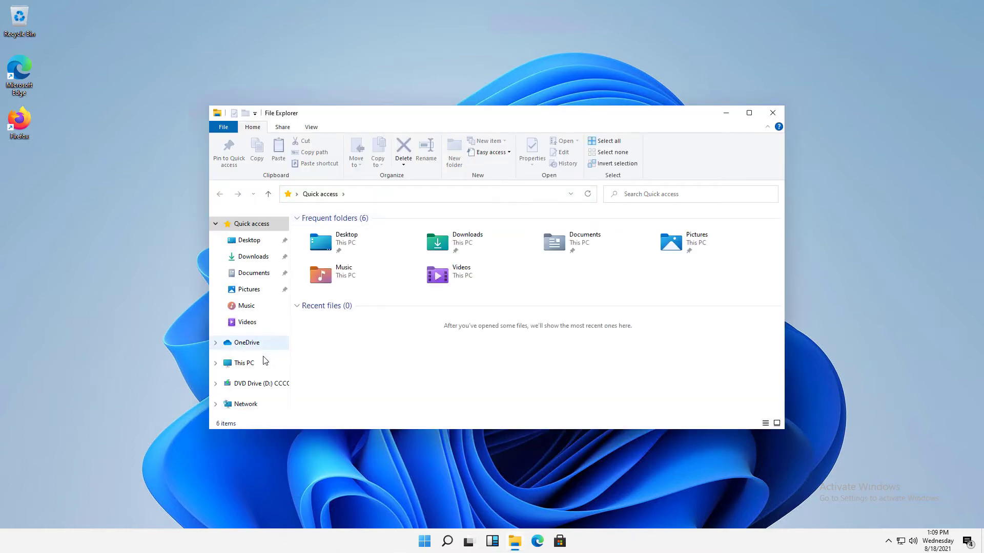
- Browse to Local Disk (C:) and create a desktop shortcut to Program Files
{"action": "left_click", "coordinate": [244, 363]}
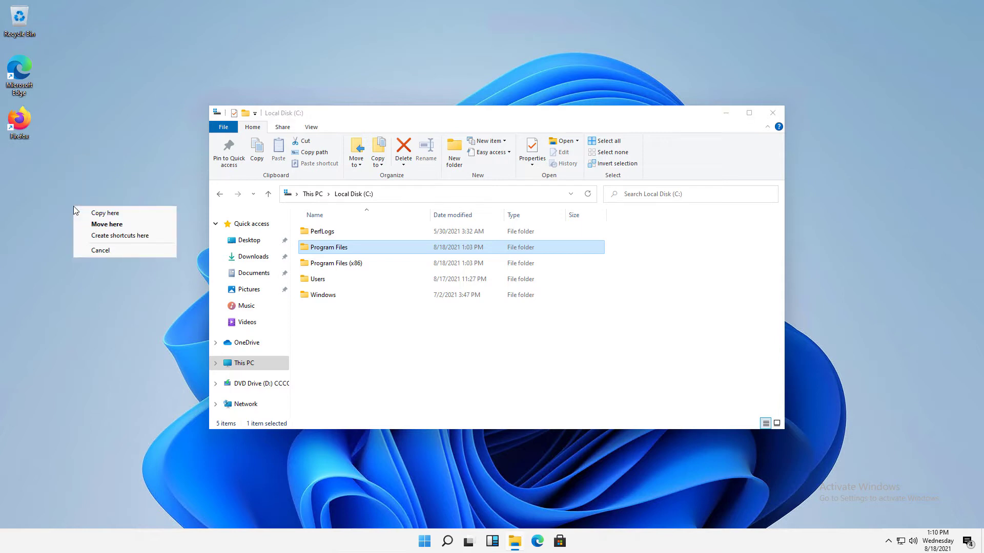
{"action": "left_click", "coordinate": [120, 235]}
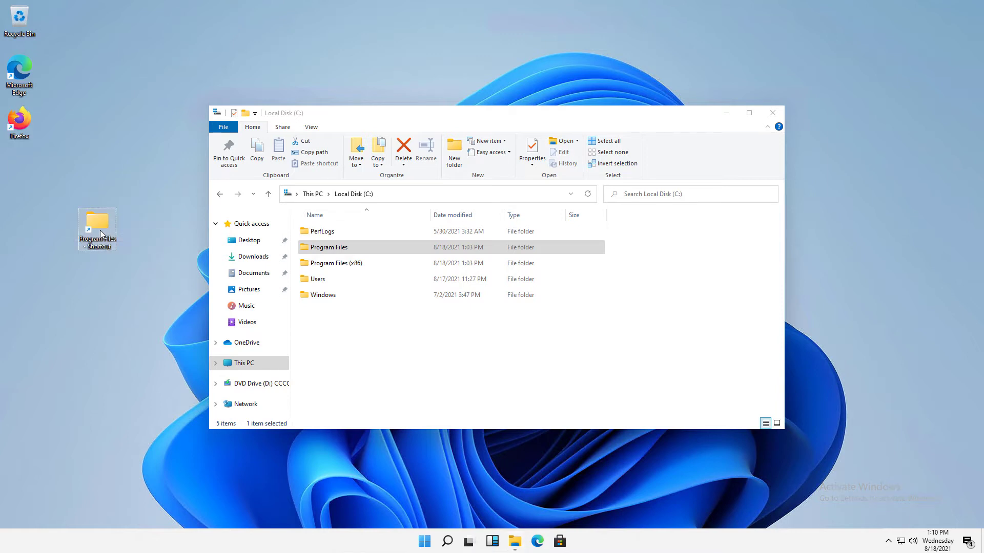
{"action": "double_click", "coordinate": [329, 247]}
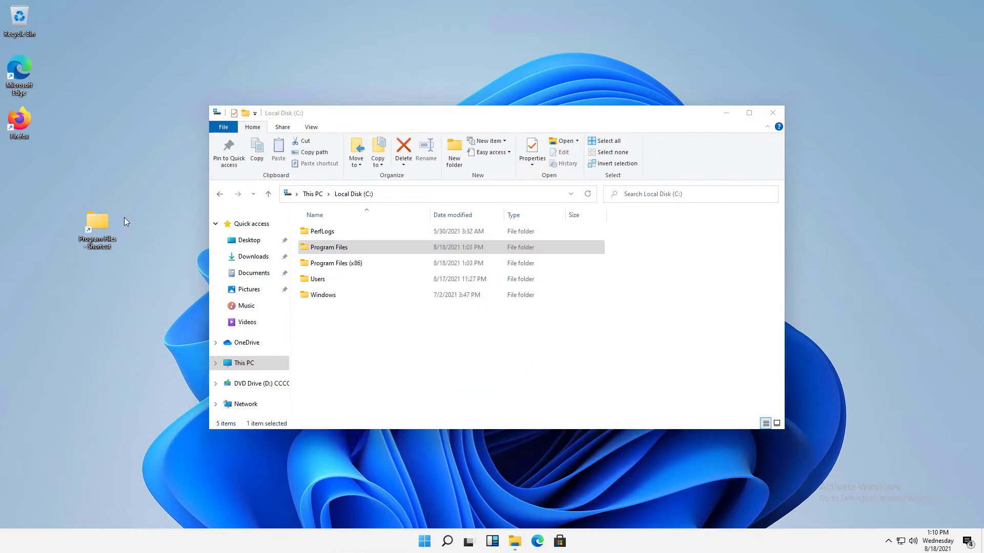
- Change the Program Files shortcut's icon to the gray folder and apply it
{"action": "right_click", "coordinate": [97, 227]}
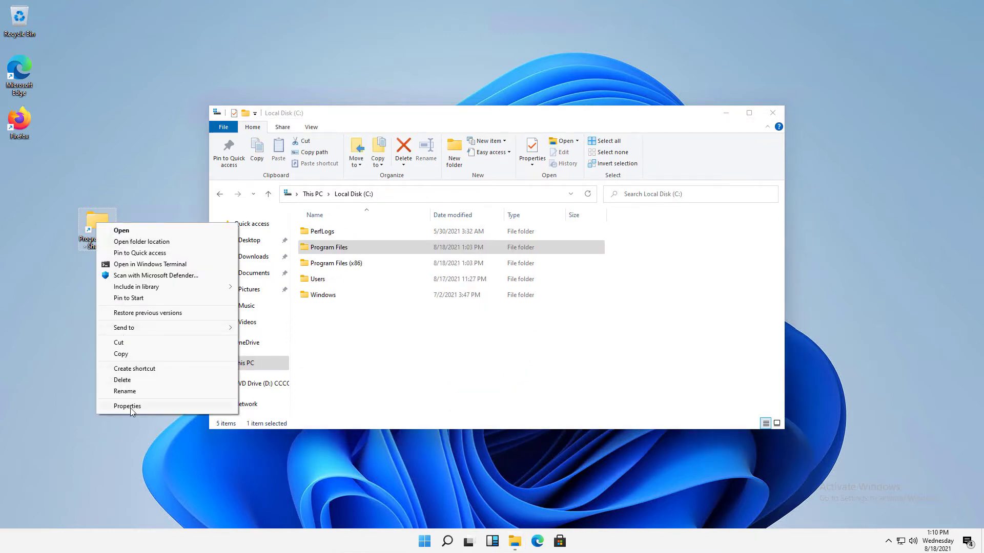
{"action": "left_click", "coordinate": [126, 406]}
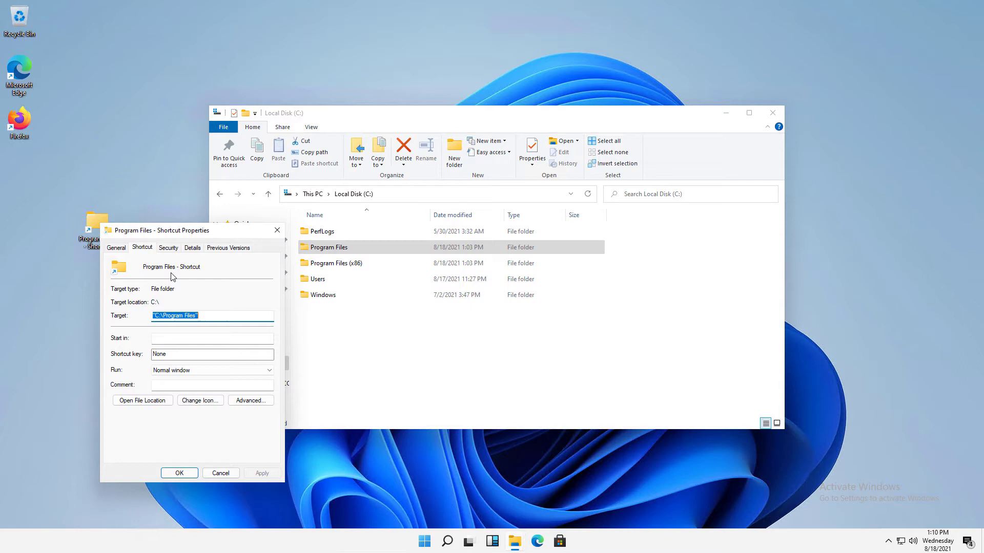
{"action": "mouse_move", "coordinate": [198, 402]}
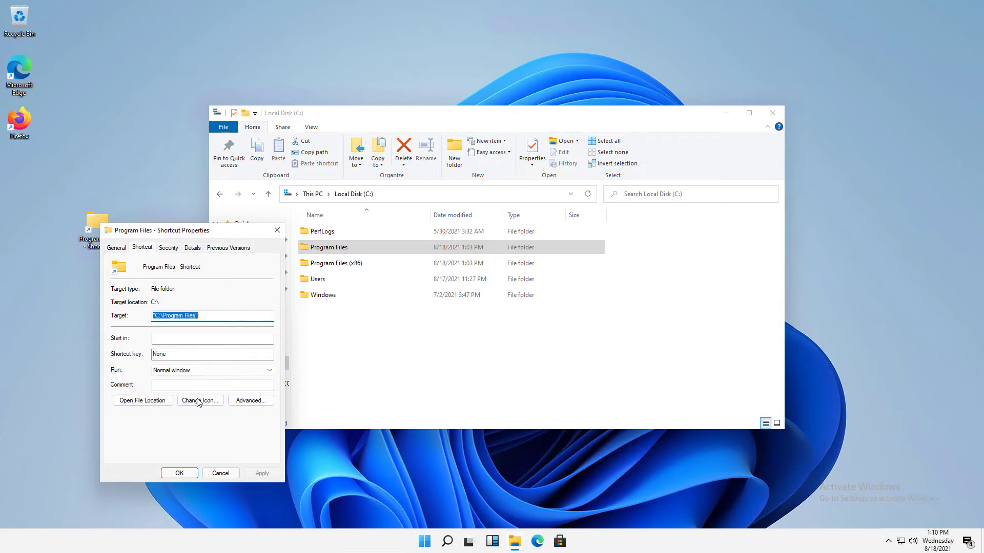
{"action": "left_click", "coordinate": [200, 400]}
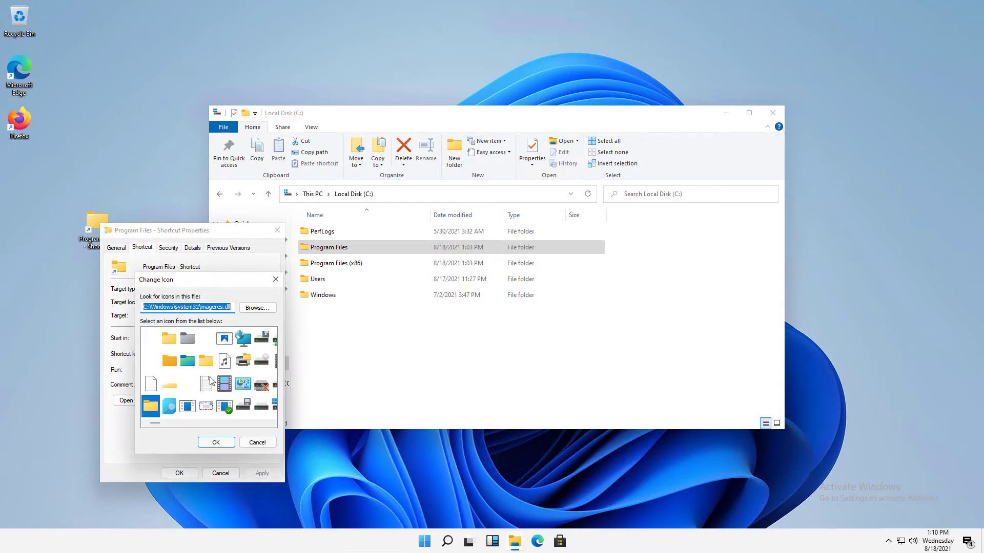
{"action": "left_click", "coordinate": [187, 339]}
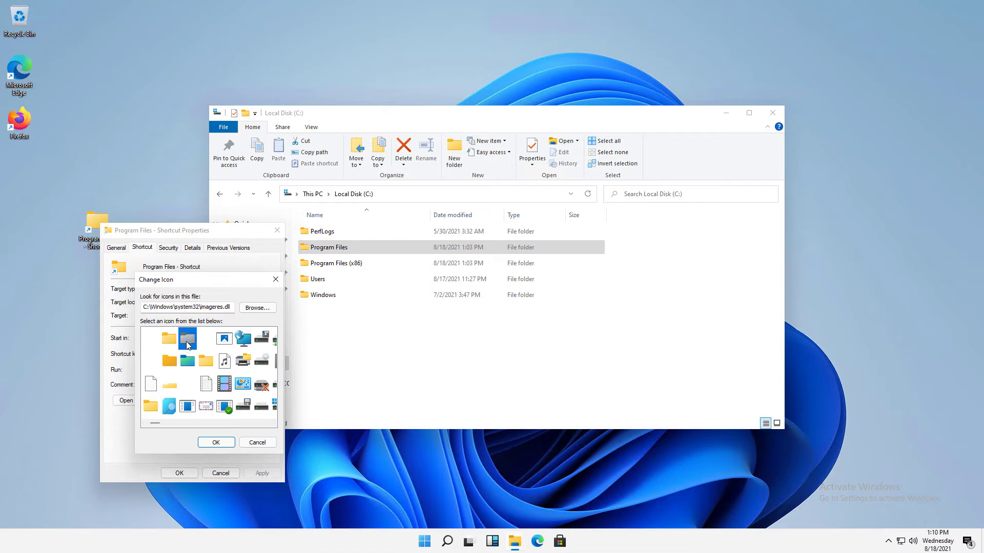
{"action": "left_click", "coordinate": [256, 443]}
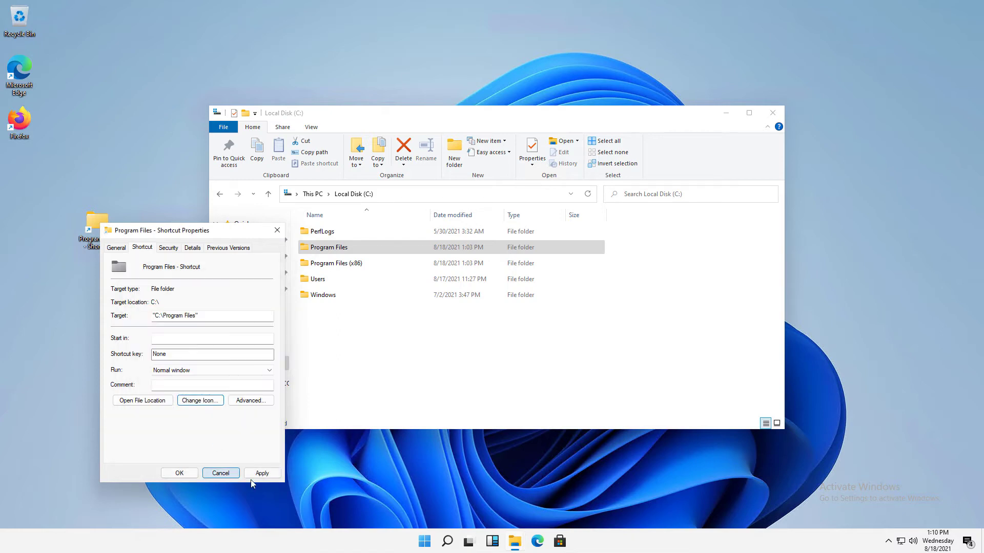
{"action": "left_click", "coordinate": [221, 473]}
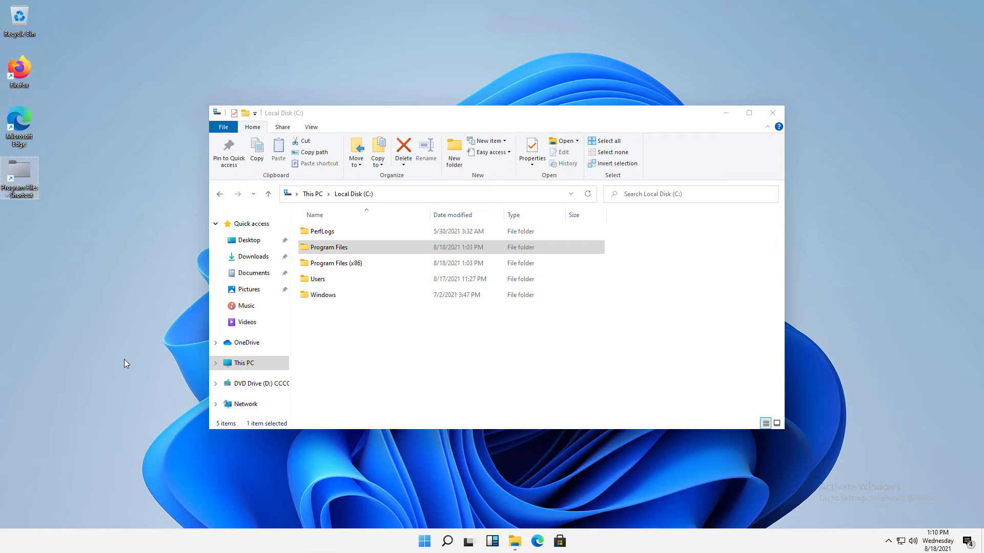
- Set the Program Files shortcut's Run option to Maximized and confirm with OK
{"action": "left_click_drag", "start_coordinate": [20, 179], "coordinate": [111, 204]}
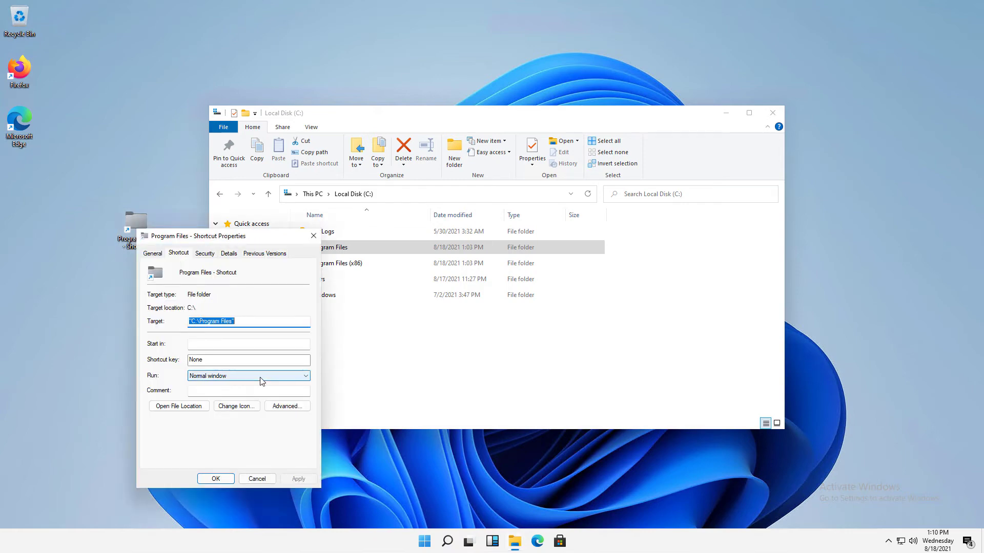
{"action": "left_click", "coordinate": [305, 375]}
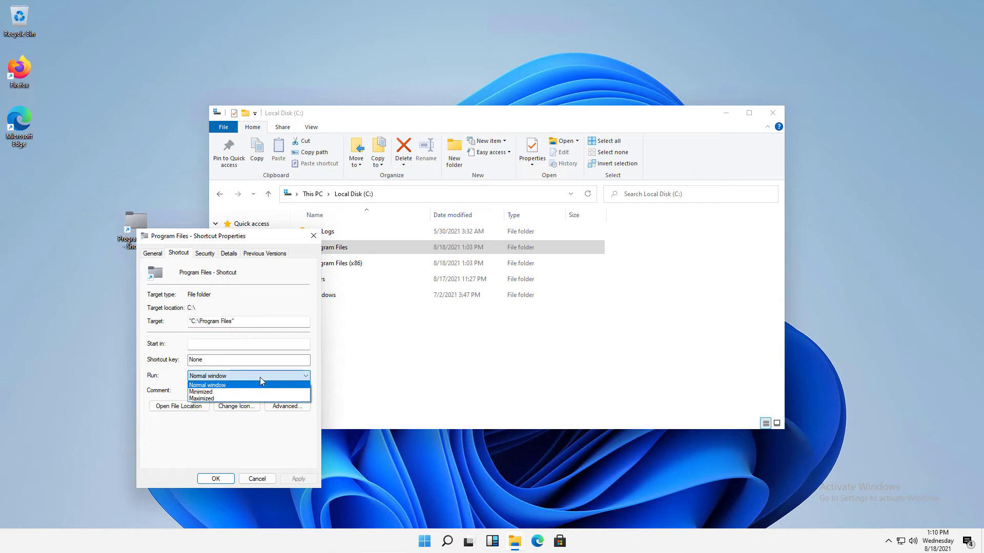
{"action": "mouse_move", "coordinate": [245, 391]}
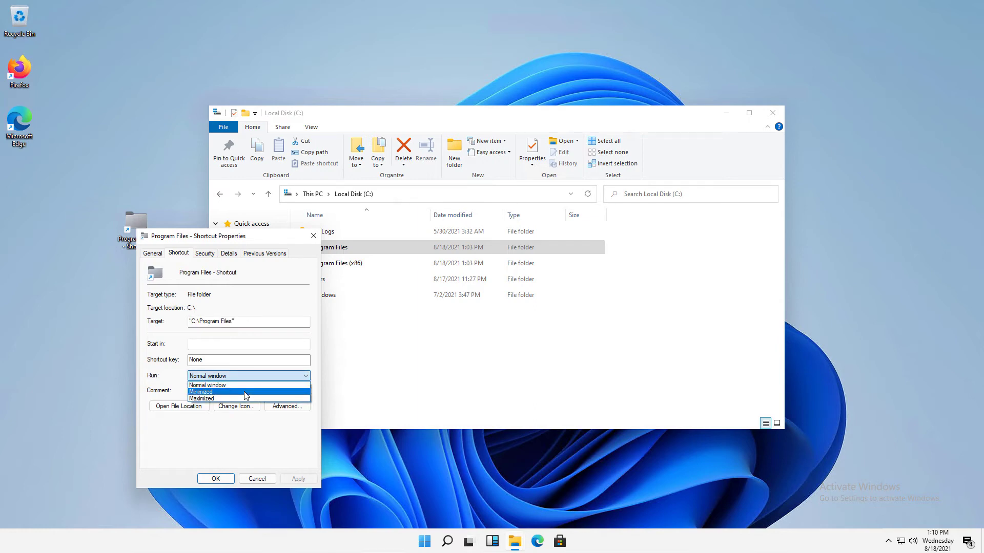
{"action": "mouse_move", "coordinate": [202, 399]}
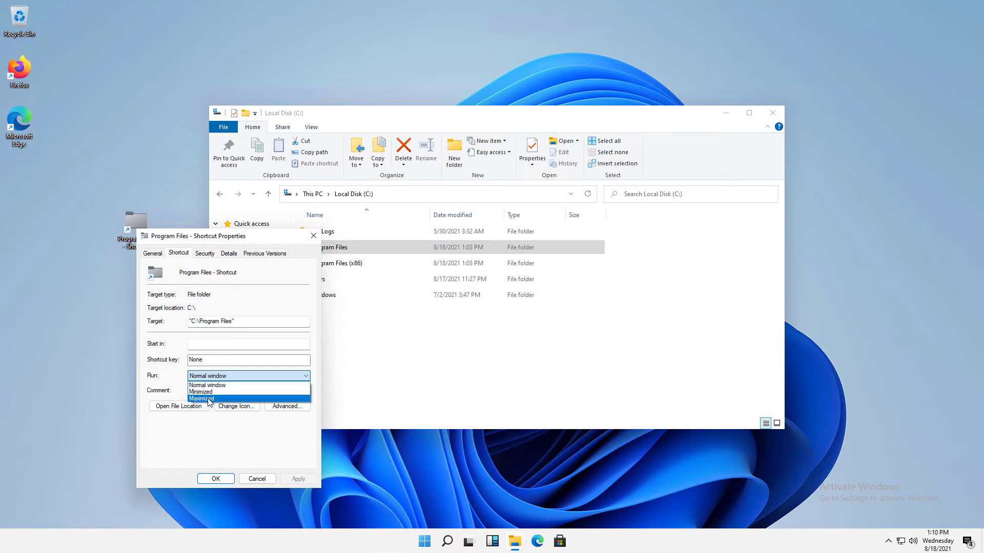
{"action": "left_click", "coordinate": [202, 398]}
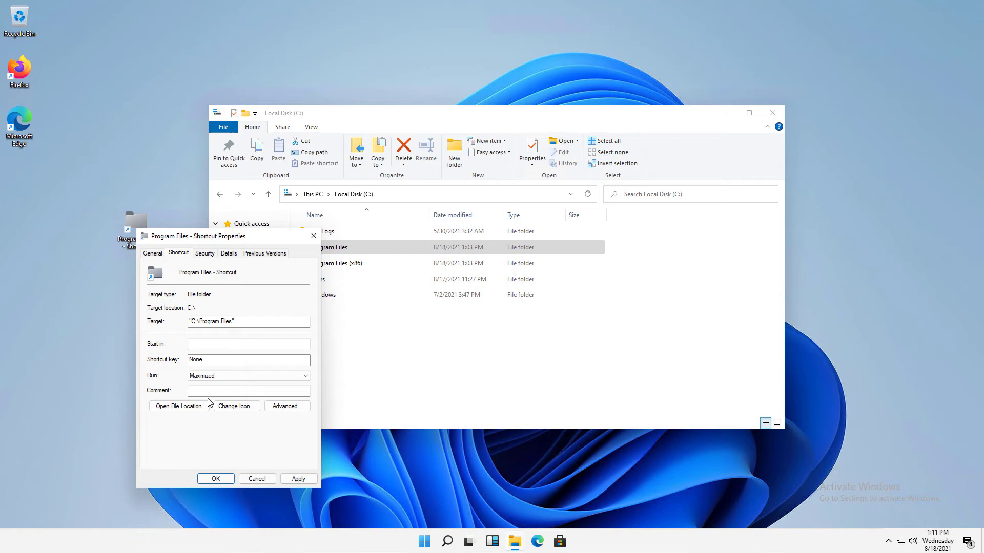
{"action": "left_click", "coordinate": [257, 479]}
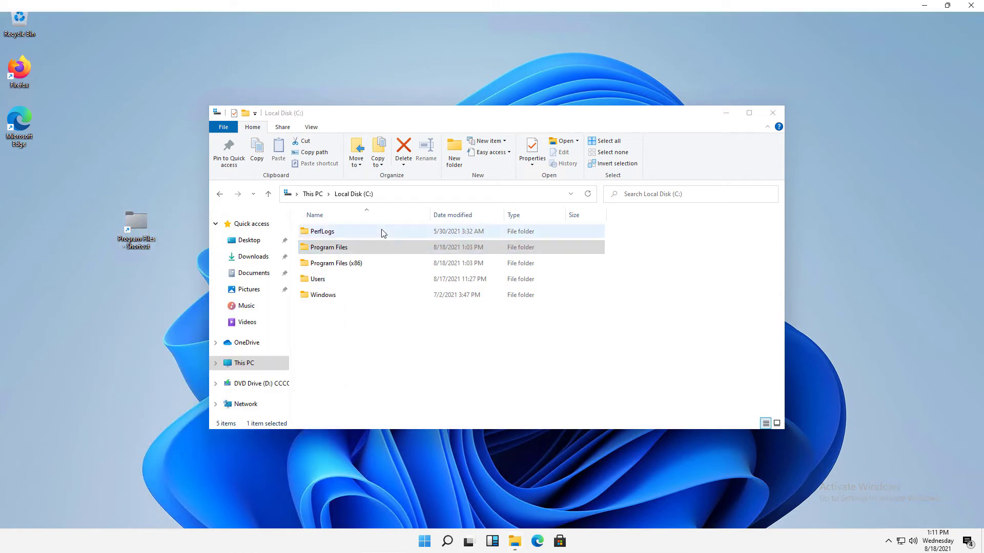
{"action": "double_click", "coordinate": [329, 247]}
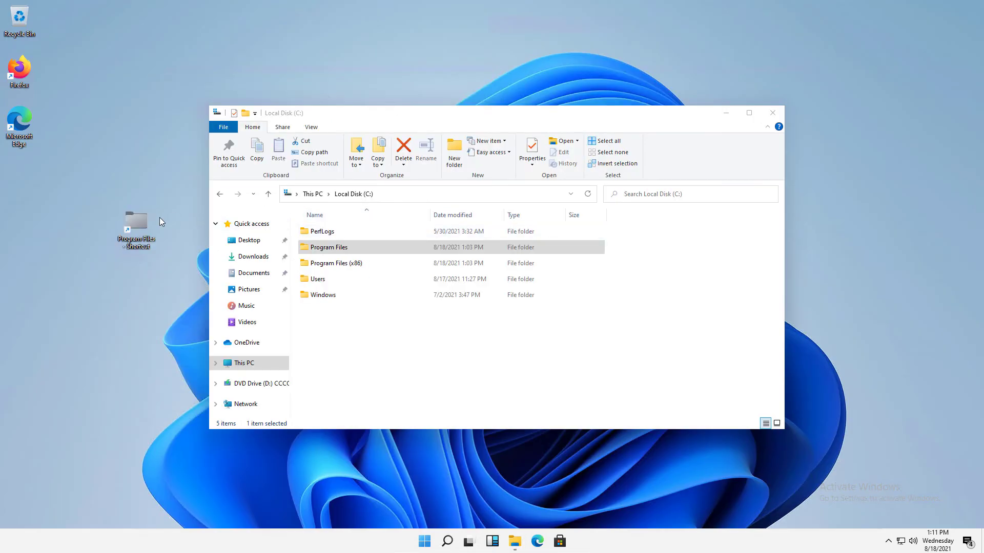
{"action": "mouse_move", "coordinate": [142, 233]}
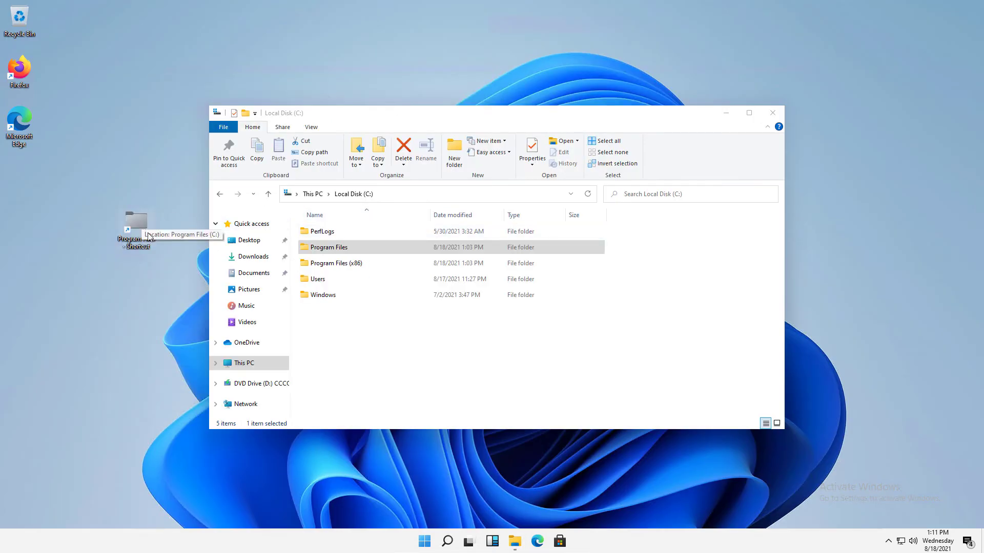
- Close File Explorer and start a new desktop shortcut via New > Shortcut
{"action": "left_click", "coordinate": [772, 112]}
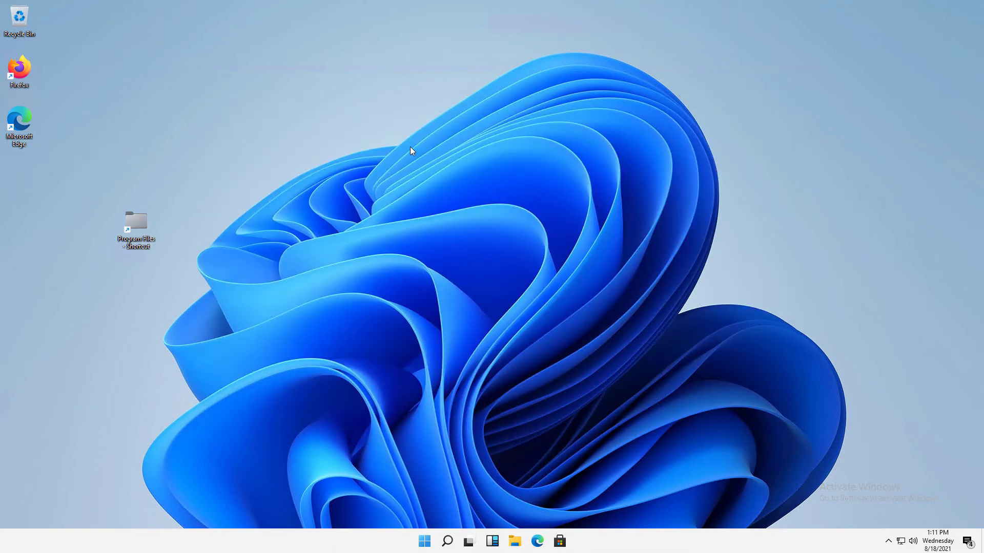
{"action": "right_click", "coordinate": [410, 151]}
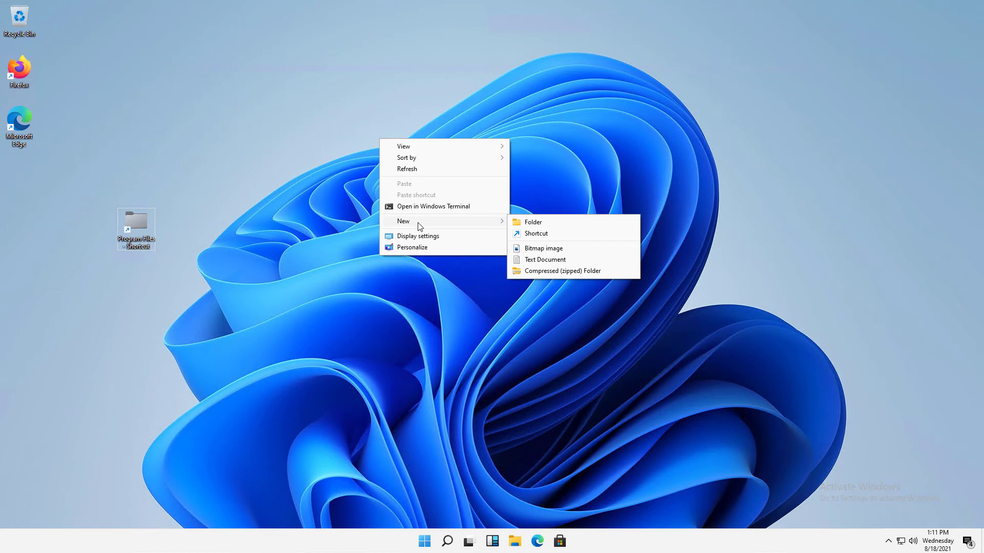
{"action": "mouse_move", "coordinate": [453, 224]}
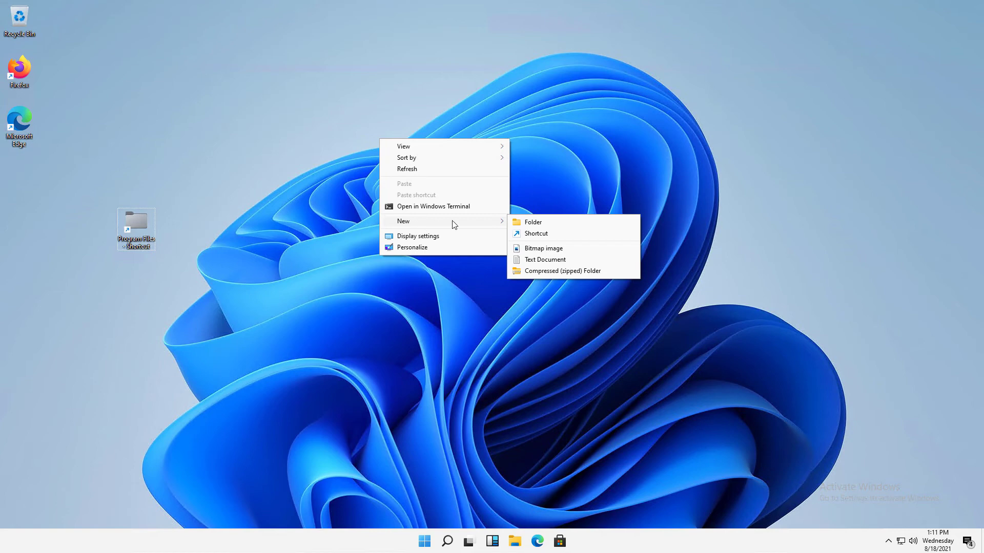
{"action": "mouse_move", "coordinate": [542, 243]}
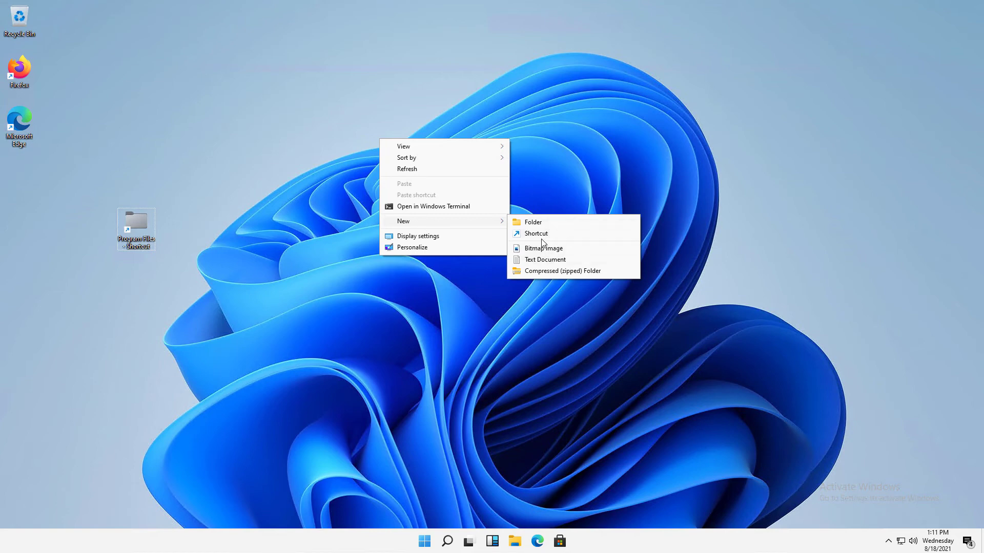
{"action": "left_click", "coordinate": [535, 234]}
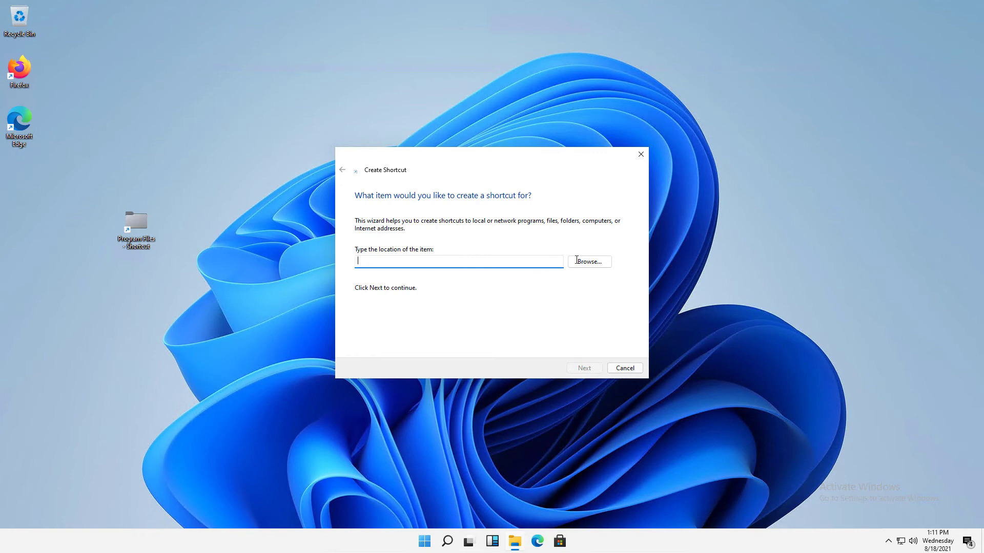
- Browse to C:\Windows\notepad.exe as the new shortcut's target location
{"action": "left_click", "coordinate": [588, 262]}
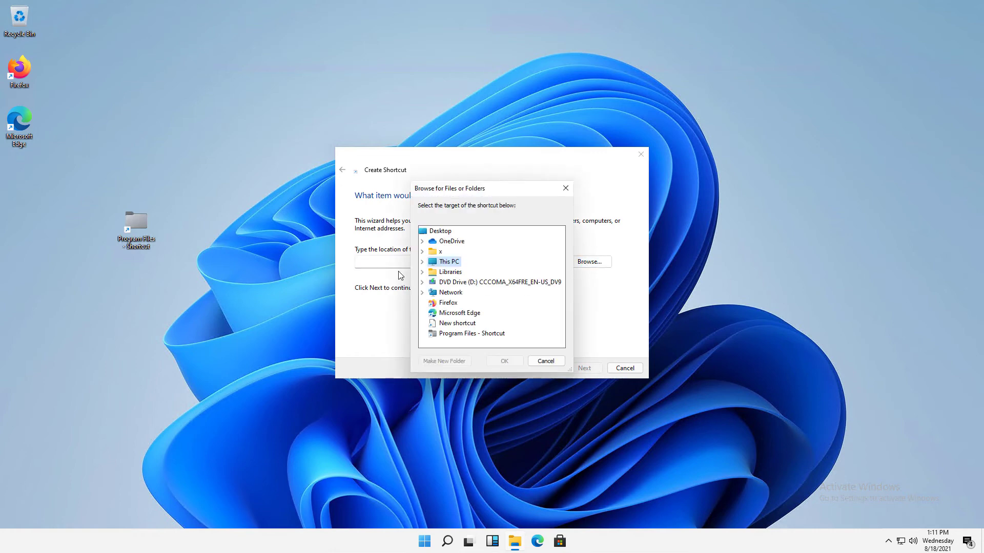
{"action": "left_click", "coordinate": [421, 261]}
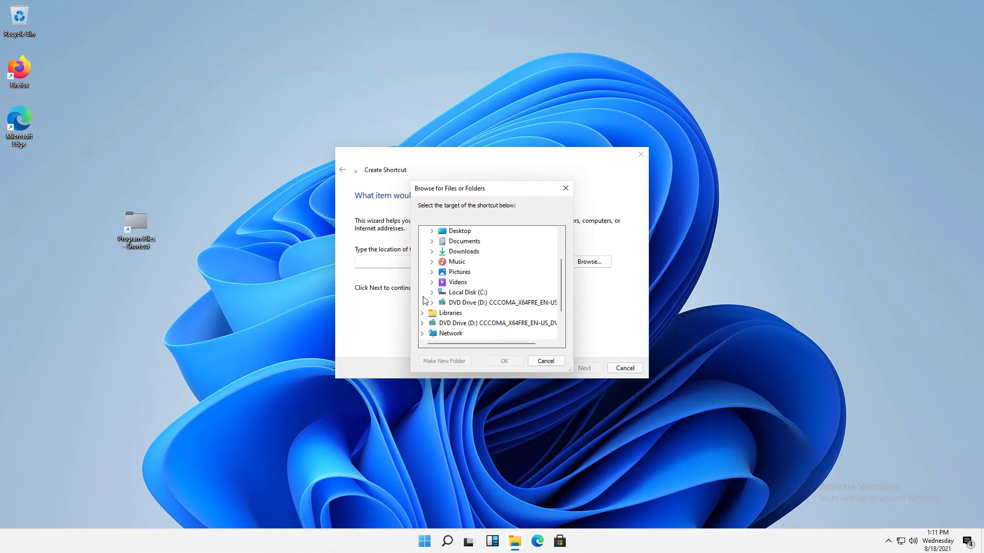
{"action": "scroll", "scroll_direction": "down", "scroll_amount": 3}
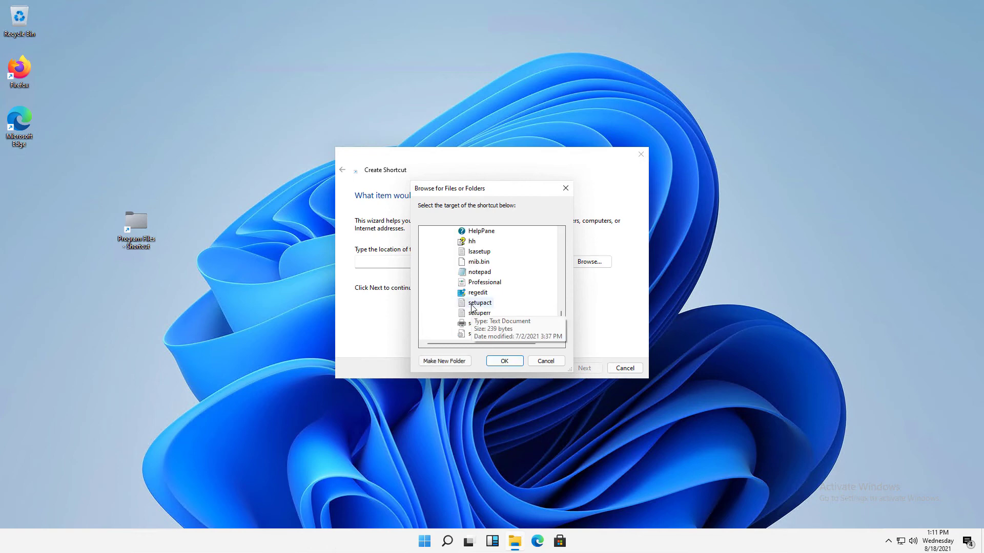
{"action": "left_click", "coordinate": [479, 272]}
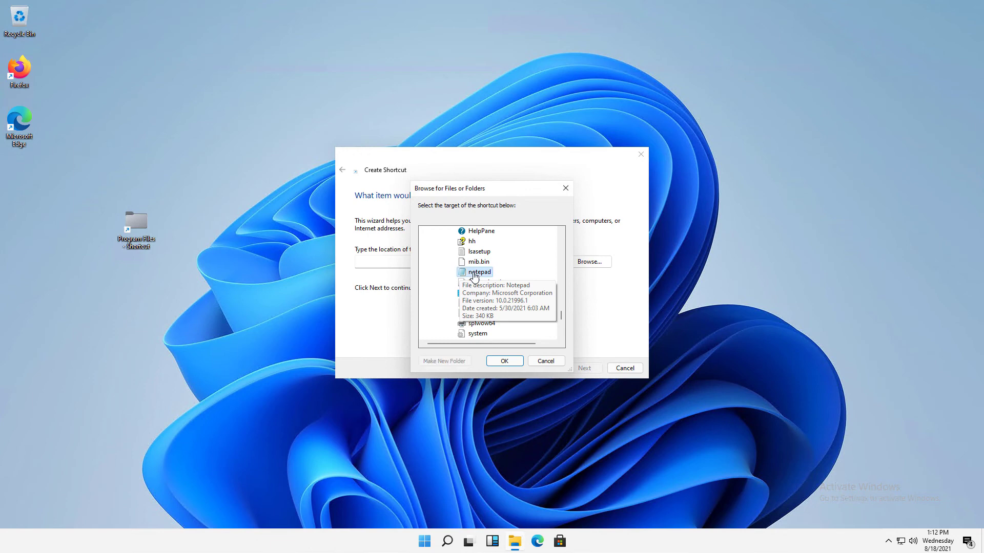
{"action": "left_click", "coordinate": [503, 361]}
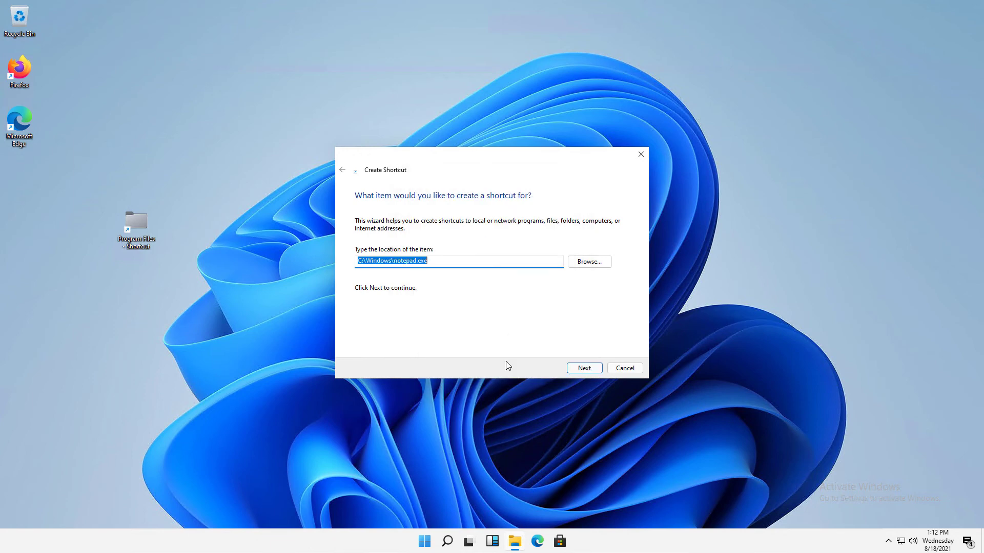
{"action": "left_click", "coordinate": [458, 261]}
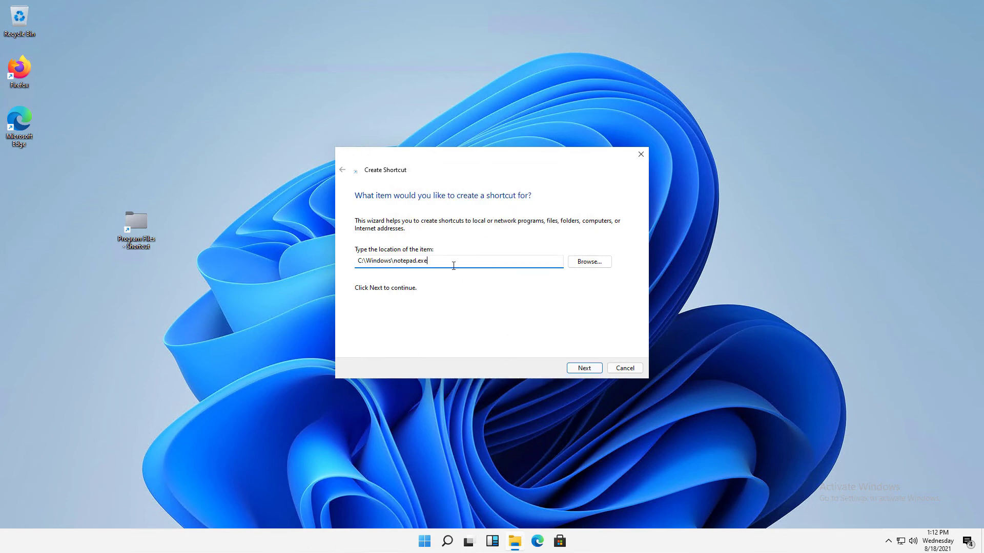
{"action": "mouse_move", "coordinate": [537, 353]}
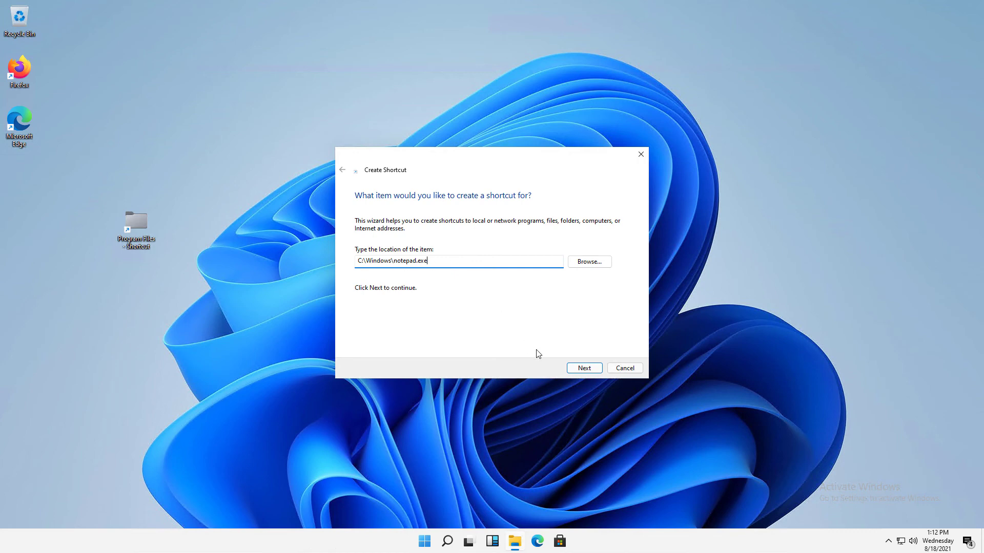
- Finish the shortcut named 'My Notepad app', then launch and close Notepad from it
{"action": "left_click", "coordinate": [584, 367]}
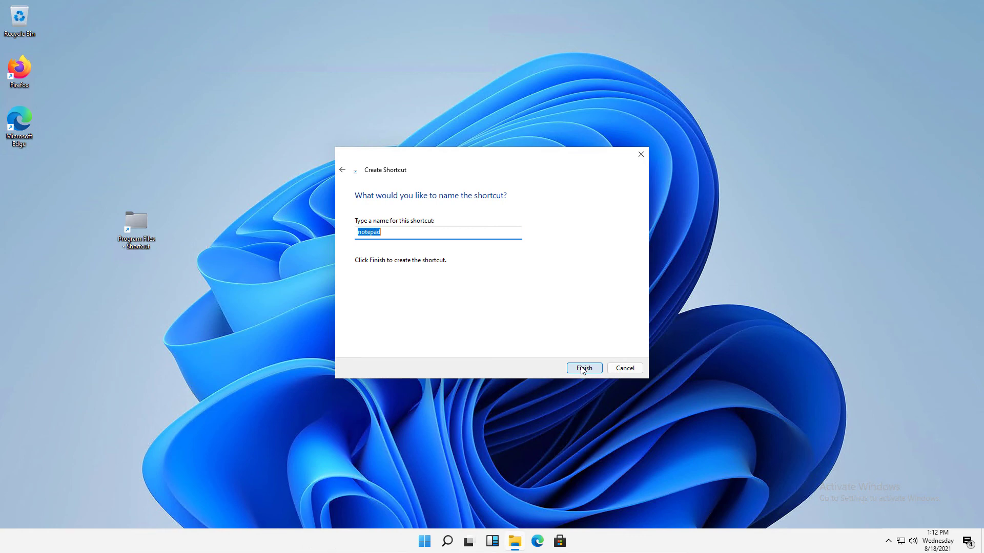
{"action": "type", "text": "My Note"}
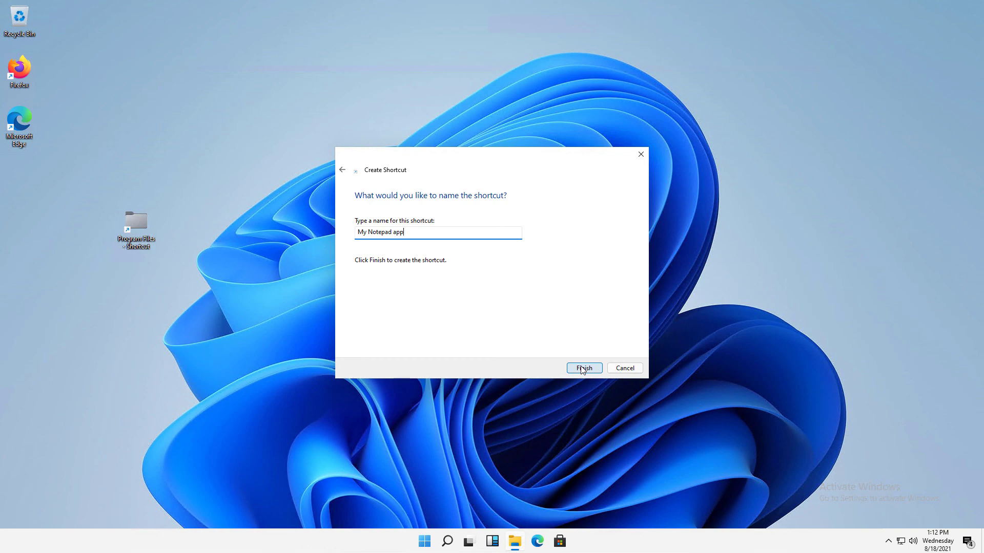
{"action": "left_click", "coordinate": [583, 368]}
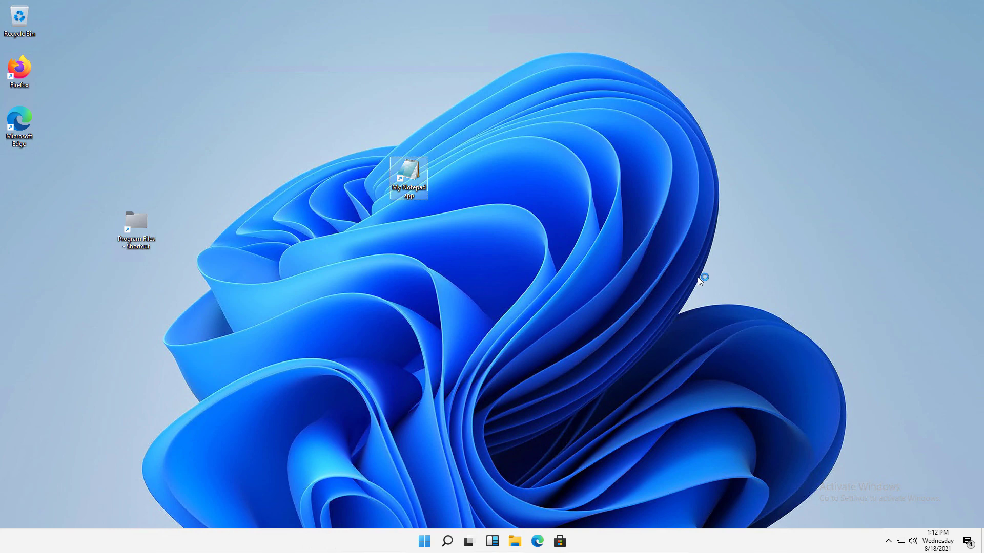
{"action": "double_click", "coordinate": [408, 176]}
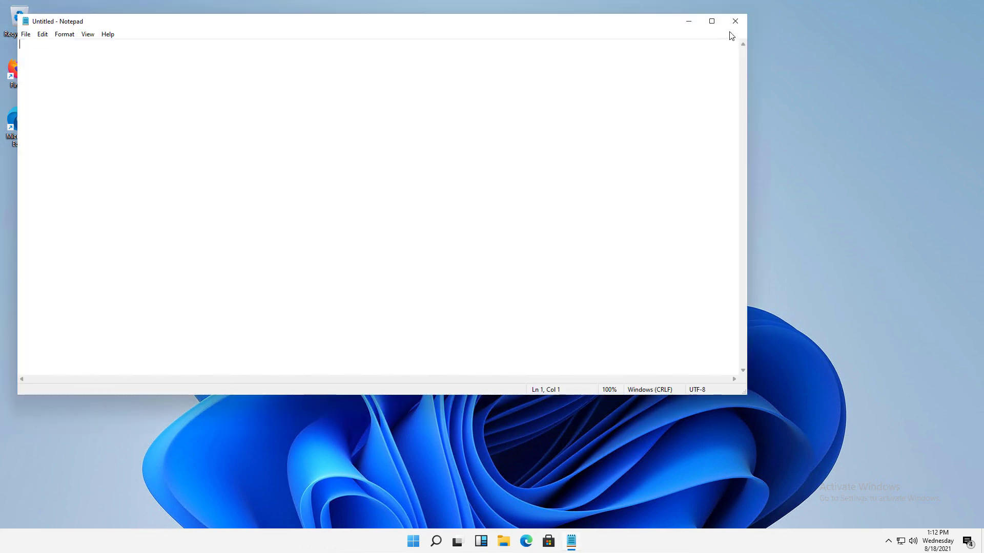
{"action": "left_click", "coordinate": [734, 20]}
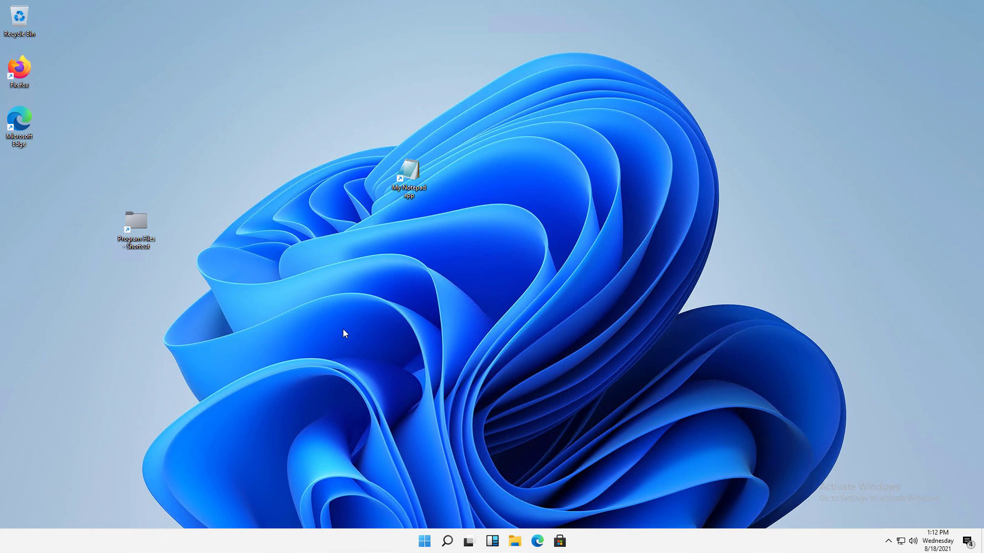
{"action": "mouse_move", "coordinate": [336, 334]}
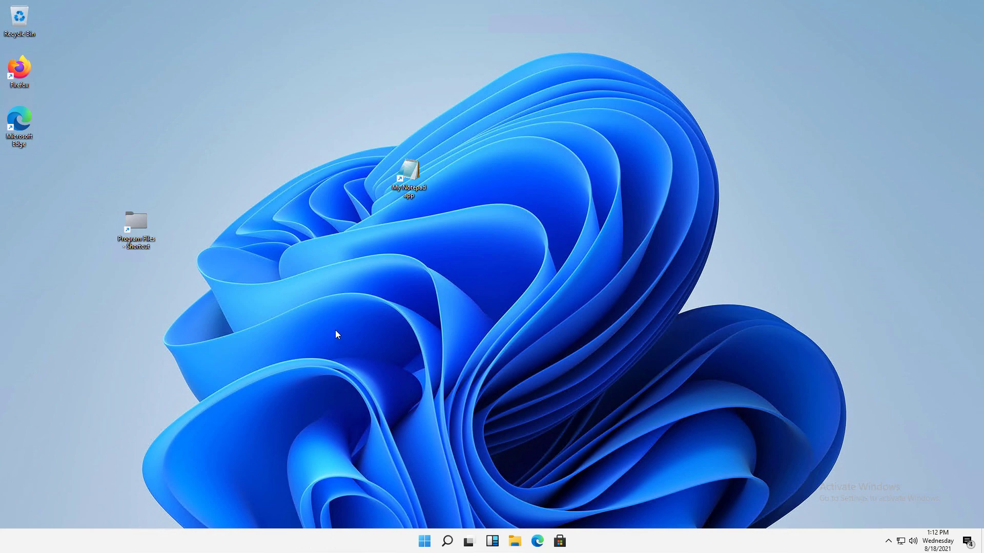
{"action": "mouse_move", "coordinate": [307, 339]}
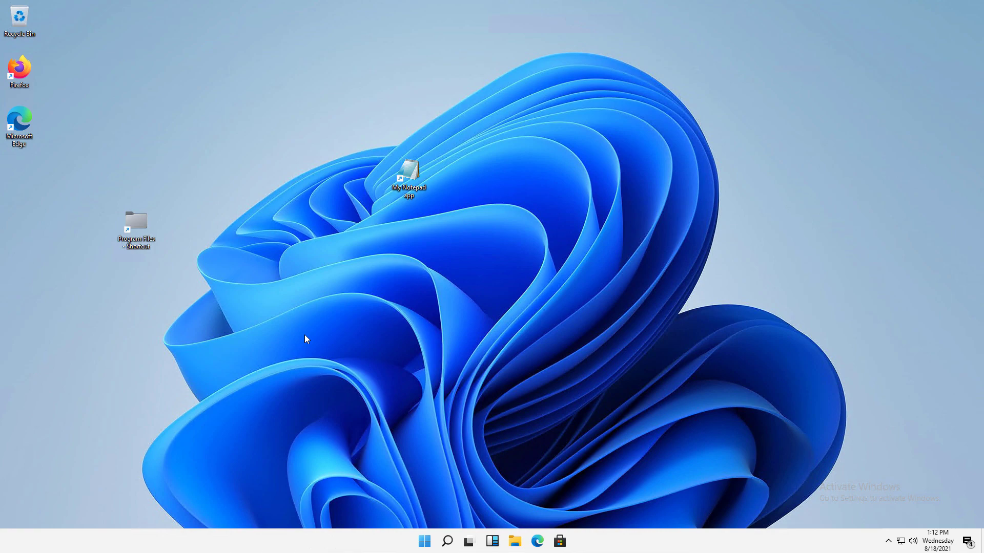